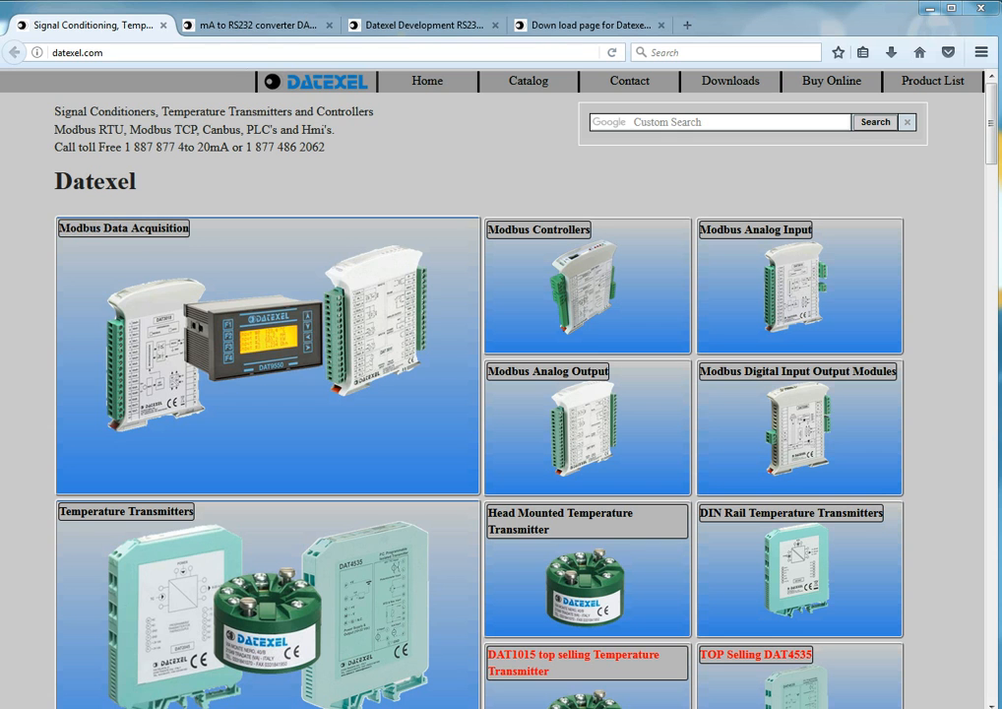
mouse_move(271, 357)
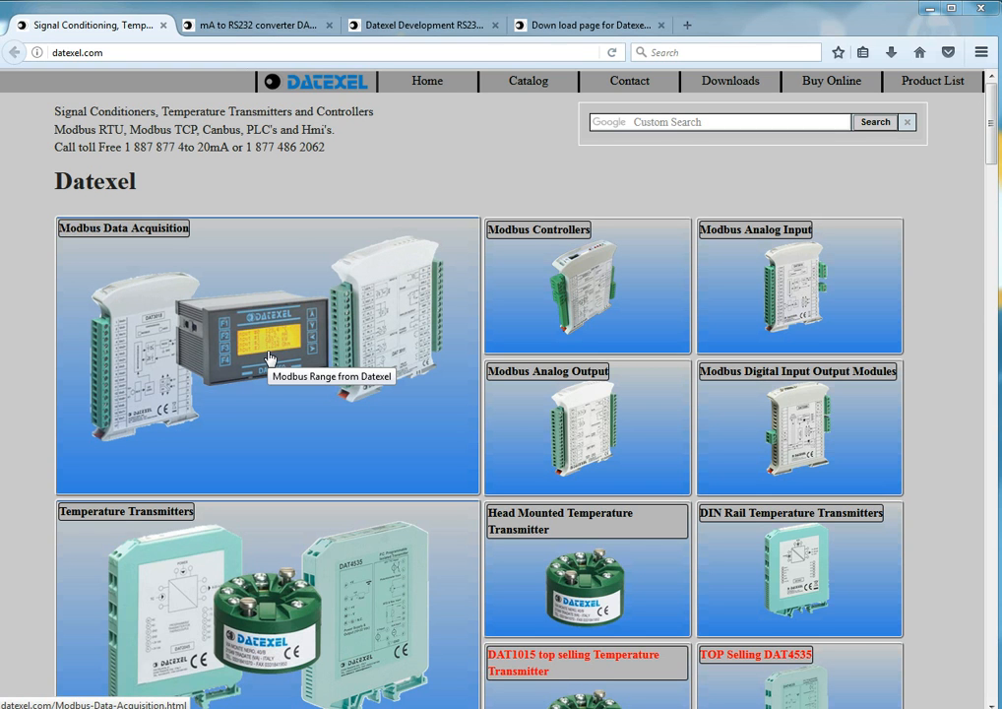
mouse_move(256, 24)
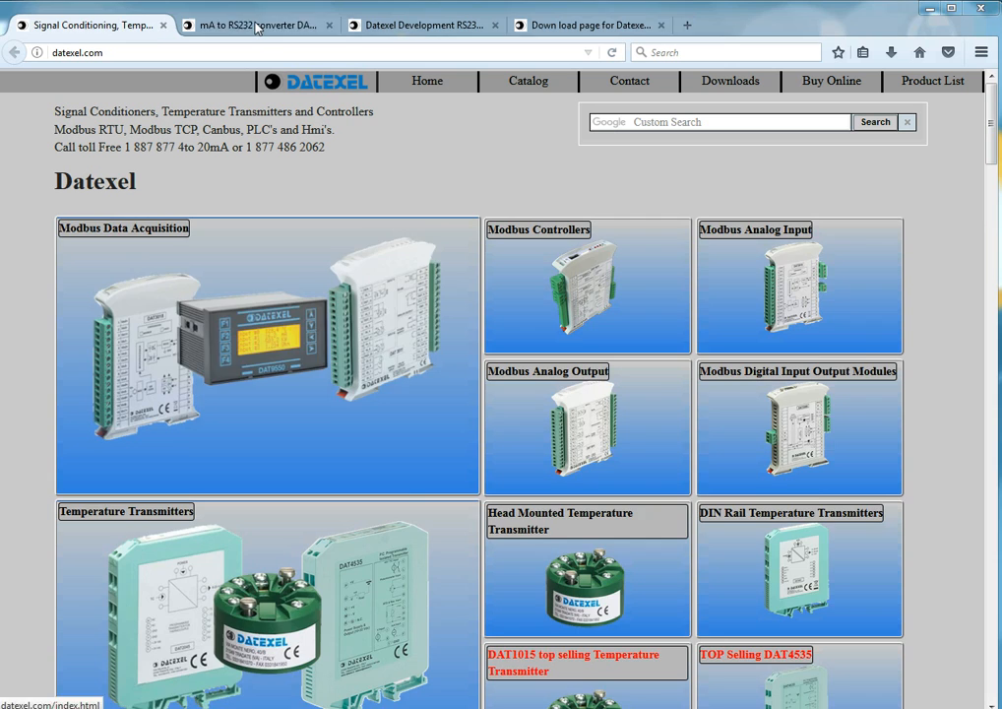
Switch to the DAT3017I mA to RS232 converter product page to view its specs
left_click(257, 25)
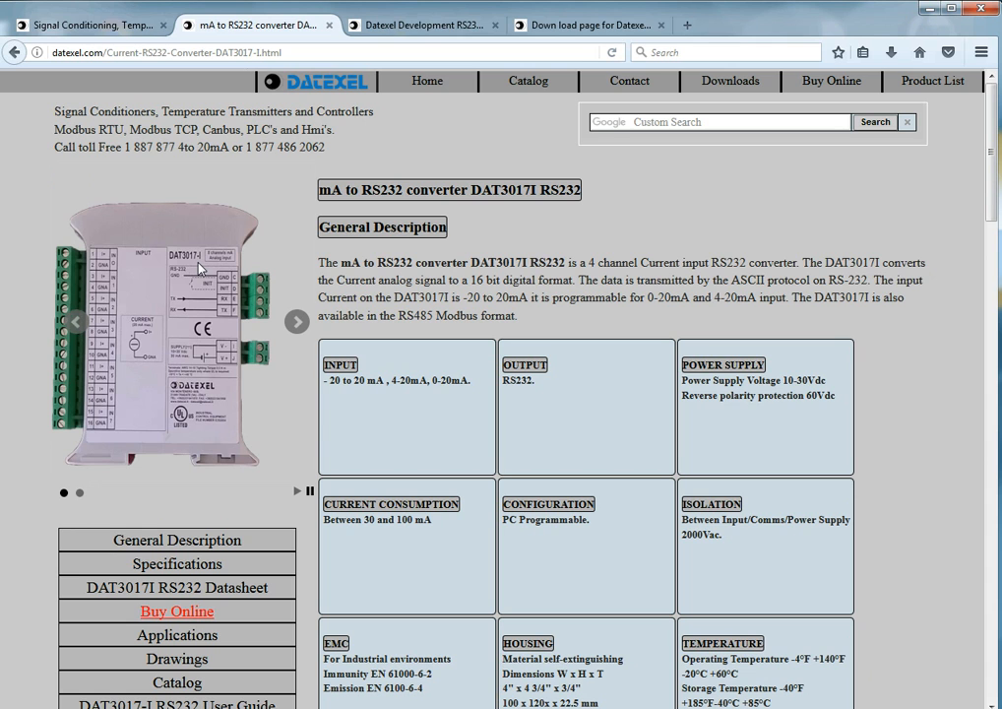
mouse_move(113, 276)
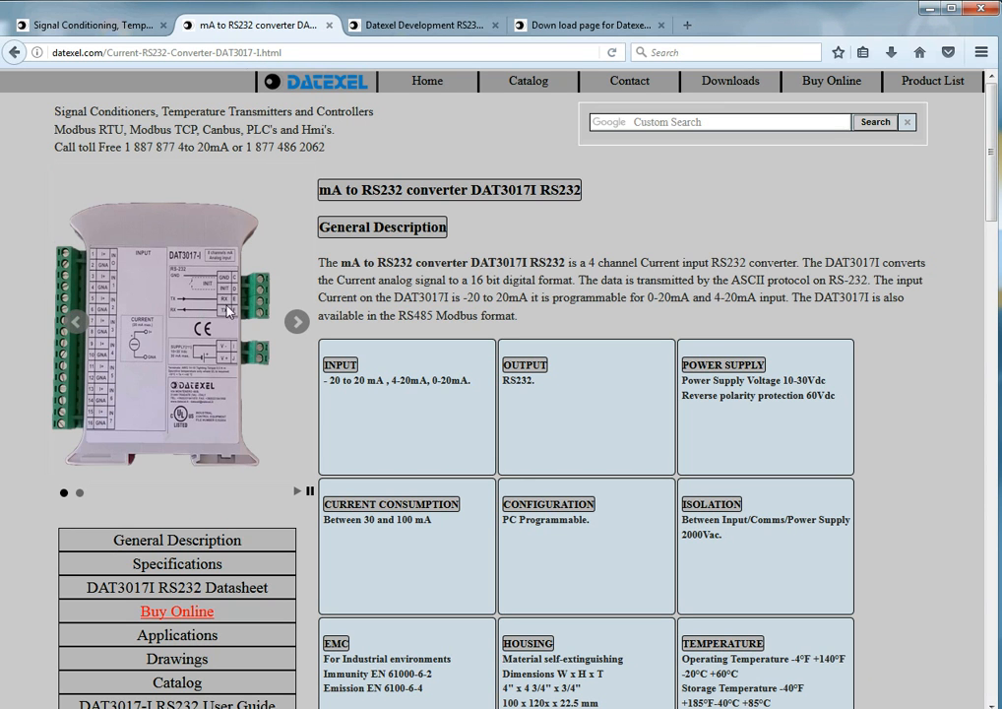
mouse_move(248, 306)
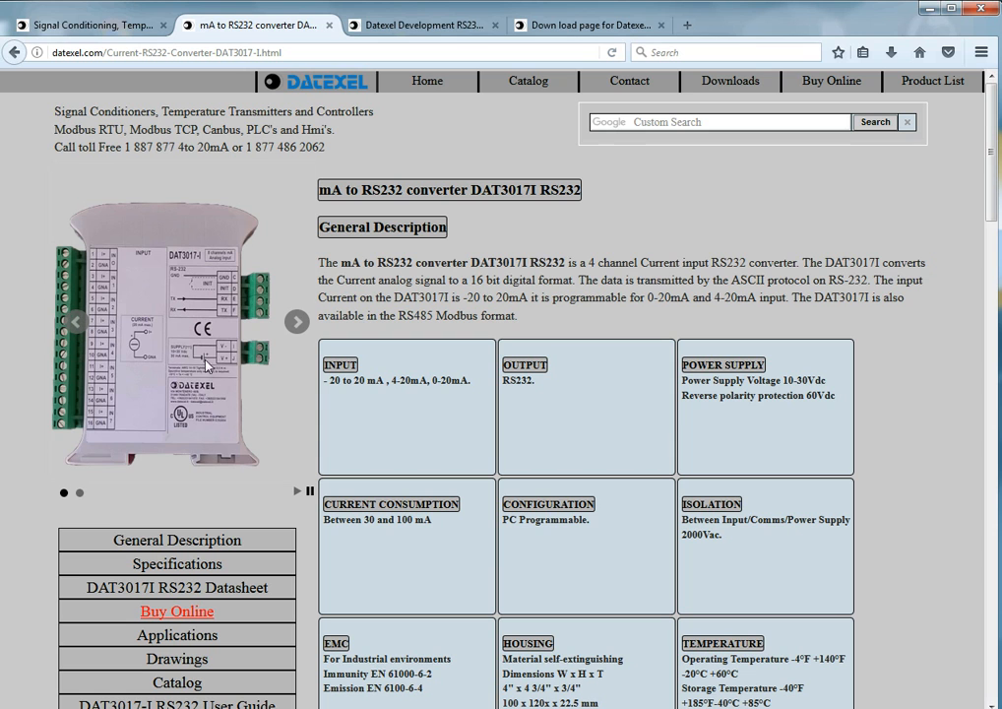
mouse_move(239, 372)
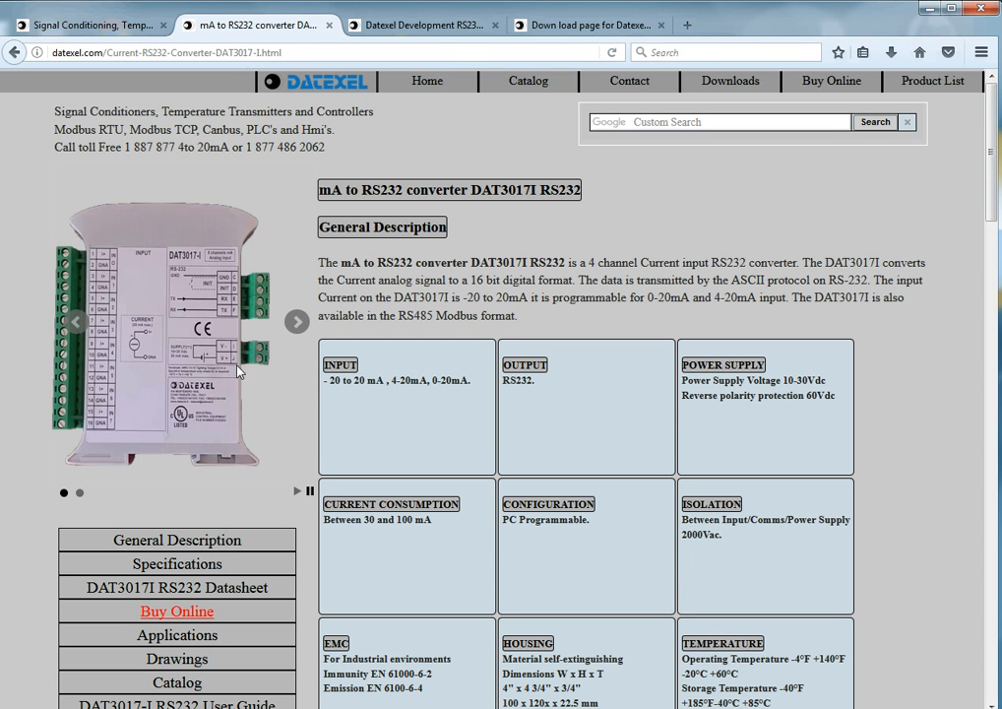
mouse_move(423, 24)
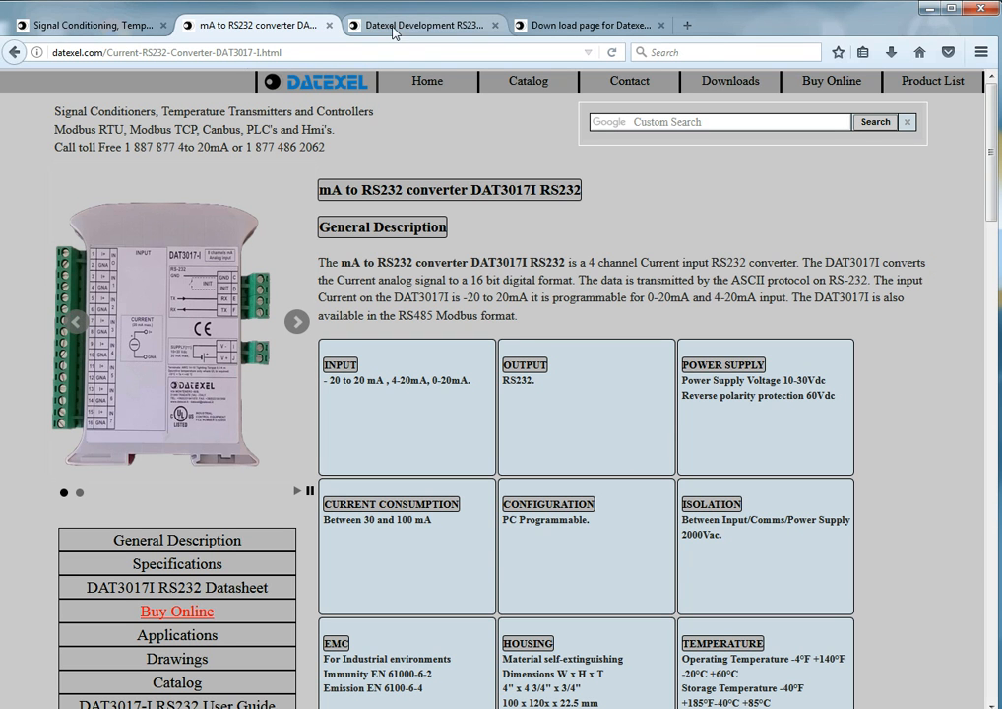
Switch to the Datexel Development RS232 kit page describing the USB-to-serial programming interface
left_click(421, 25)
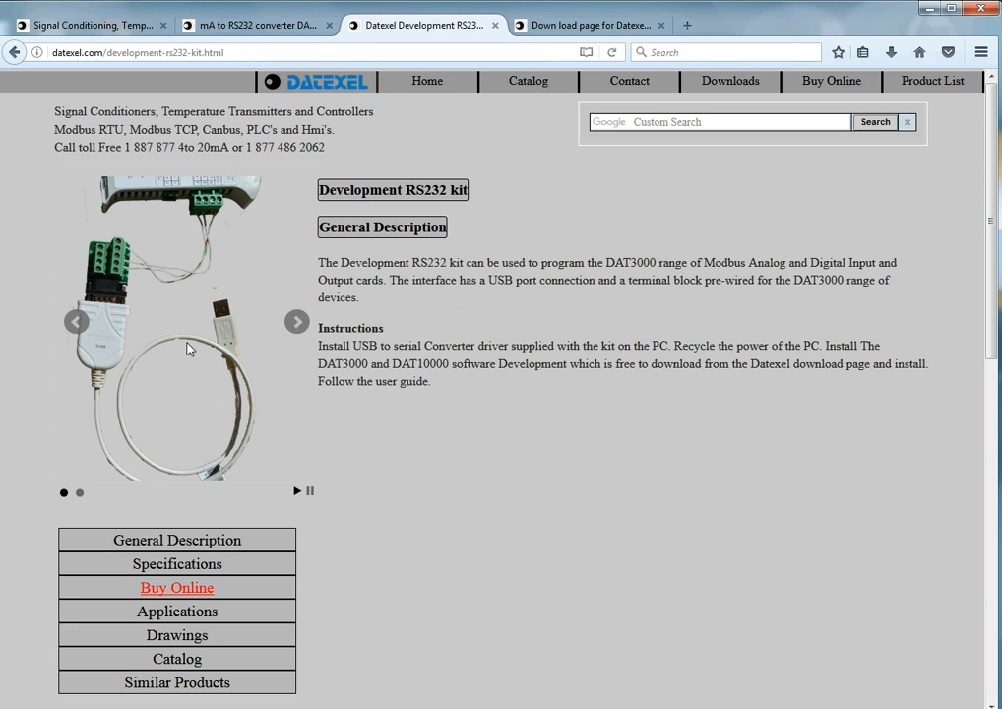
mouse_move(236, 326)
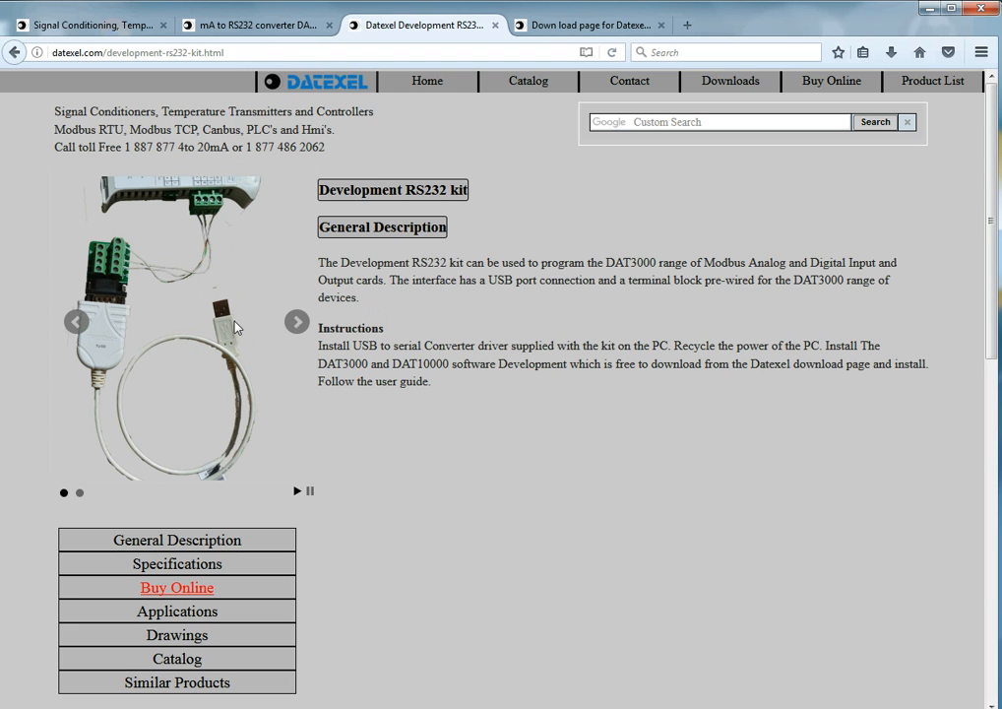
mouse_move(111, 305)
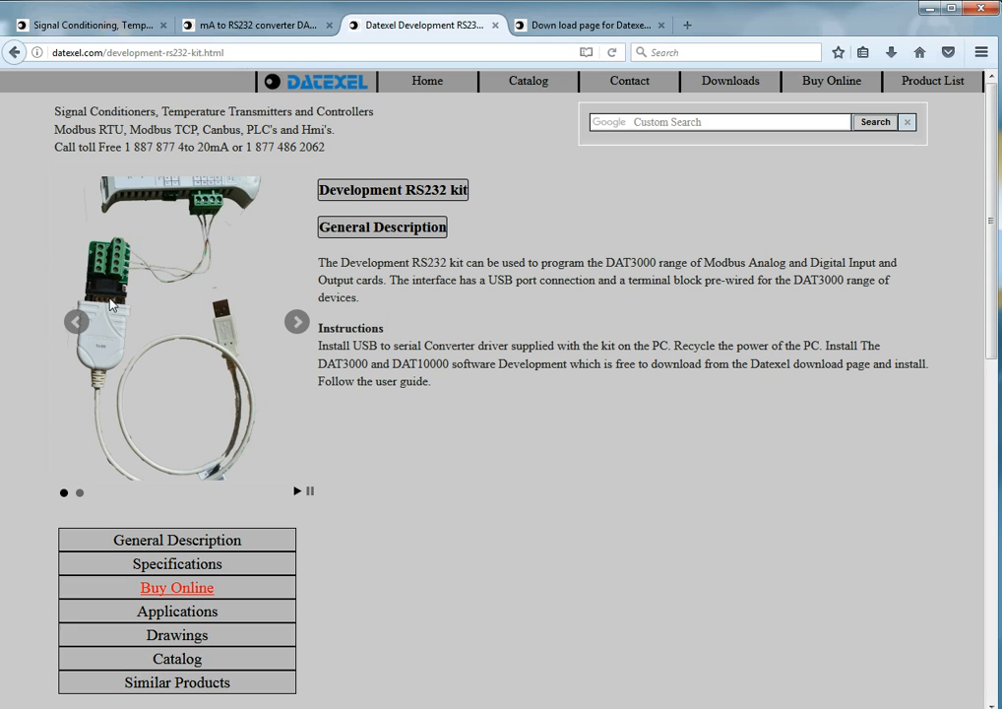
mouse_move(160, 177)
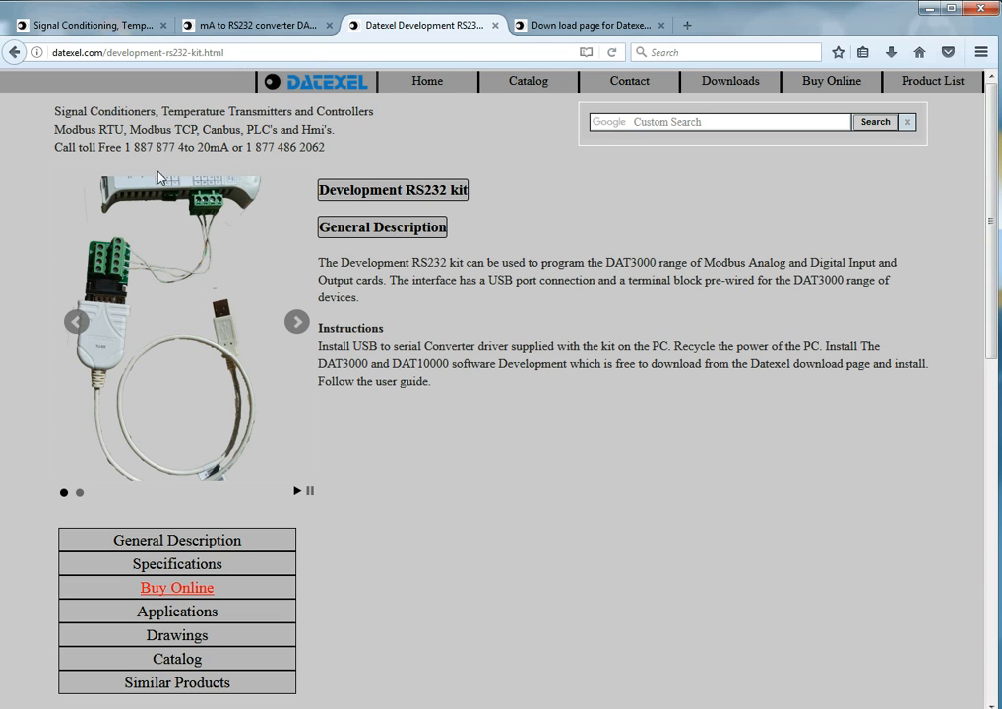
mouse_move(222, 192)
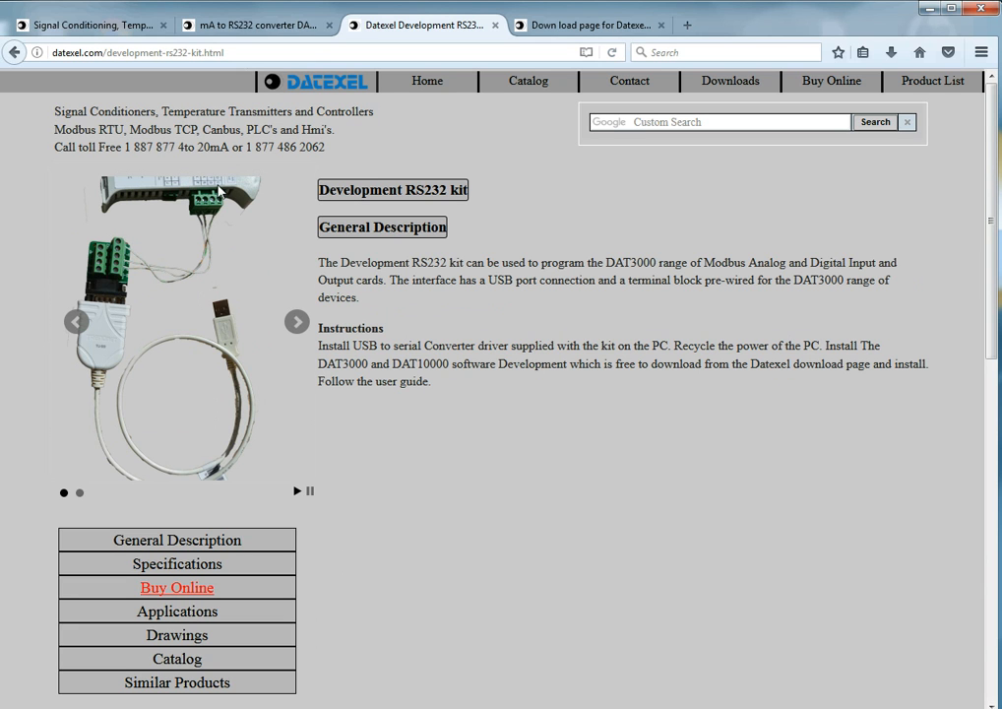
mouse_move(197, 338)
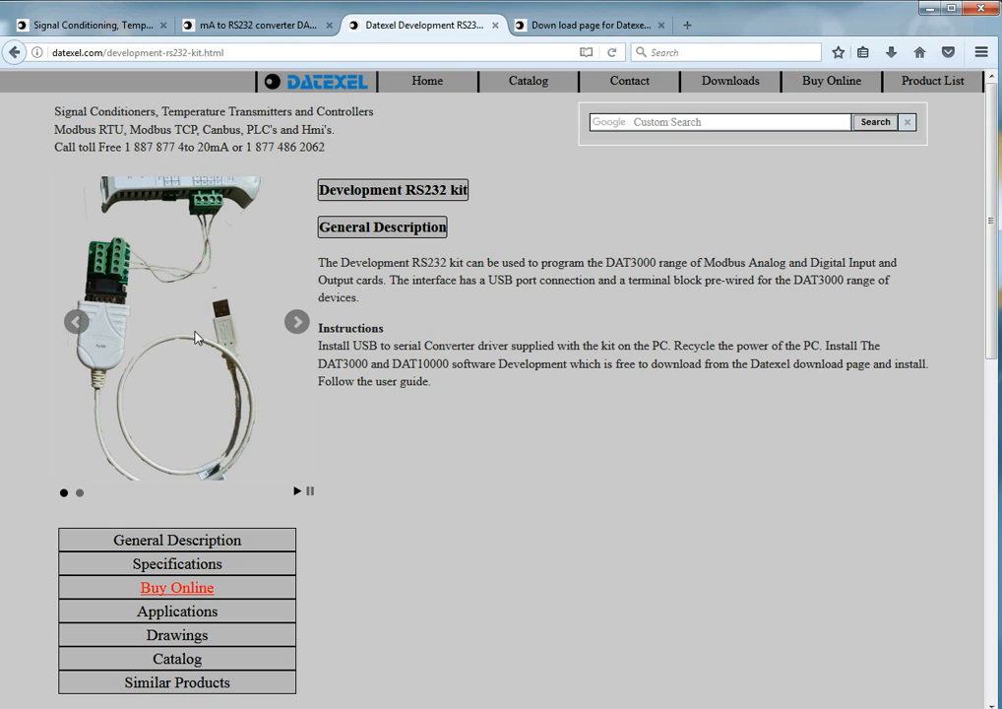
mouse_move(188, 356)
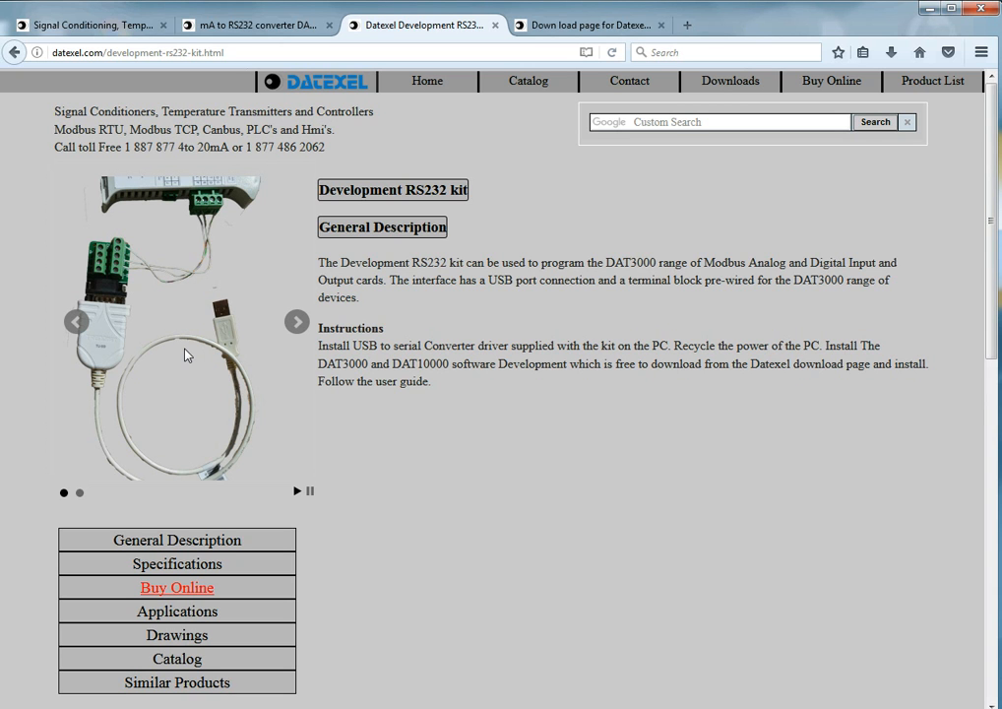
mouse_move(194, 367)
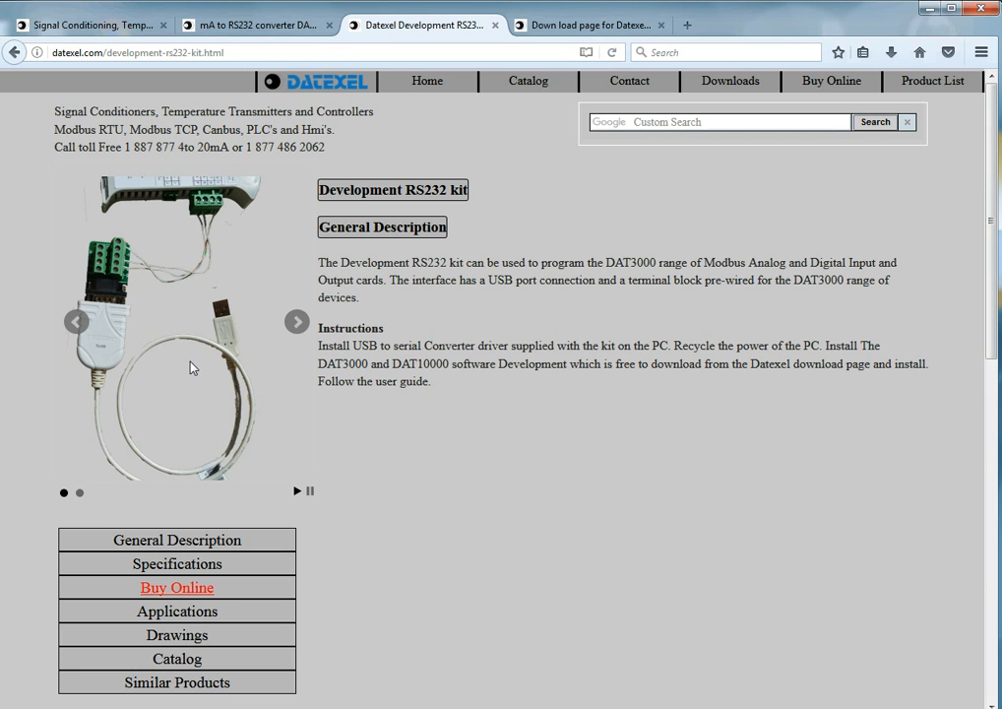
mouse_move(185, 354)
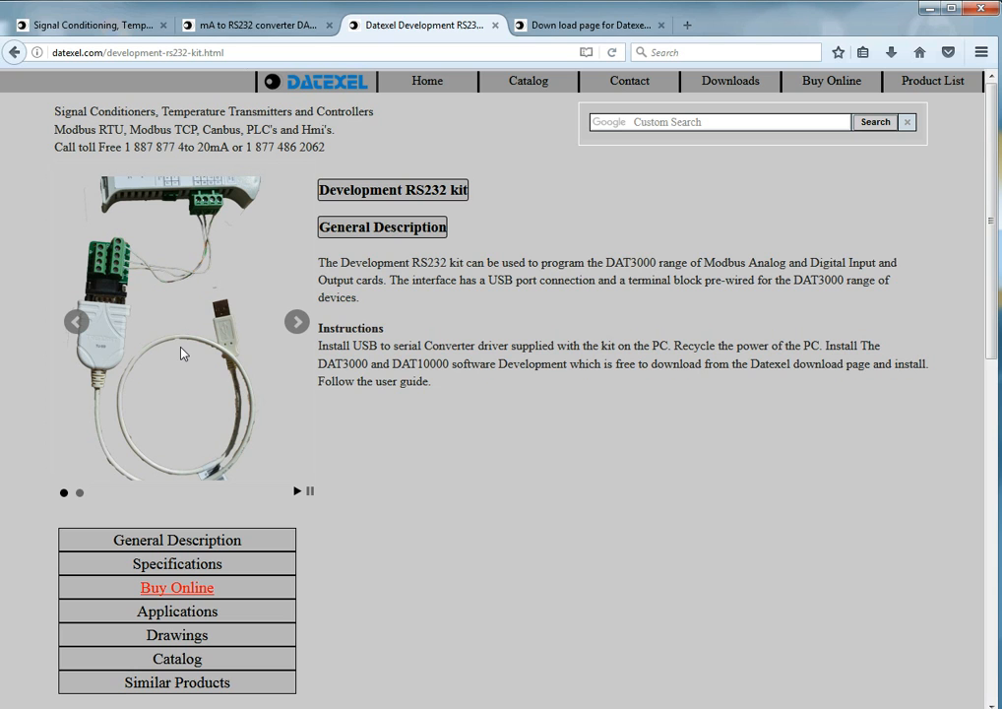
mouse_move(308, 308)
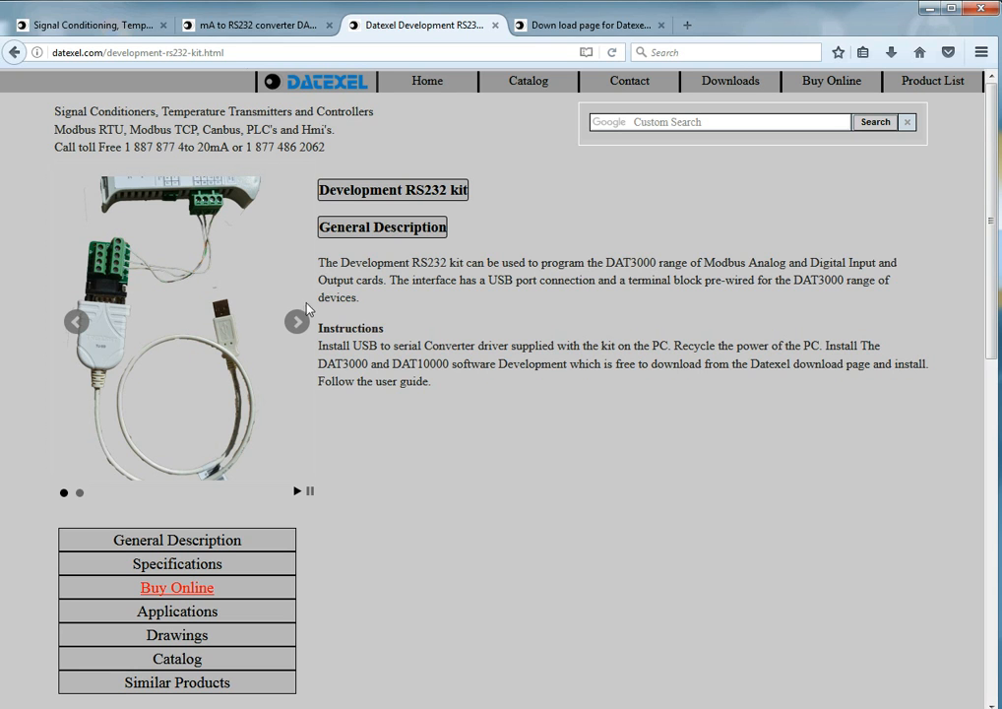
mouse_move(200, 348)
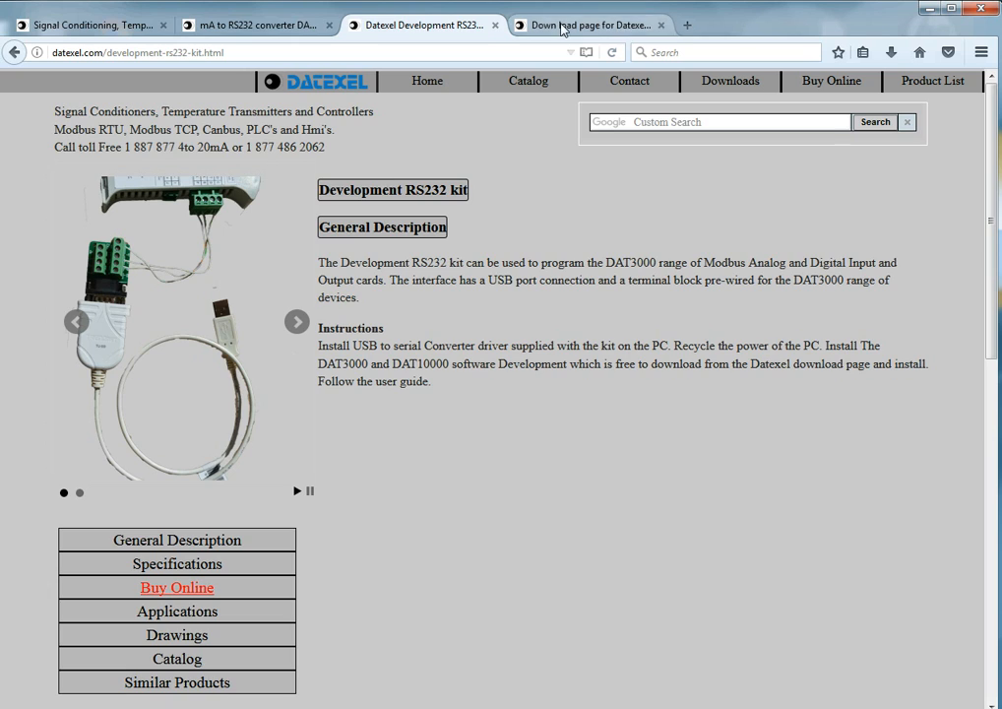
Scroll the Datexel Downloads page to the RS232 section with the DAT3017-I user guide
left_click(591, 25)
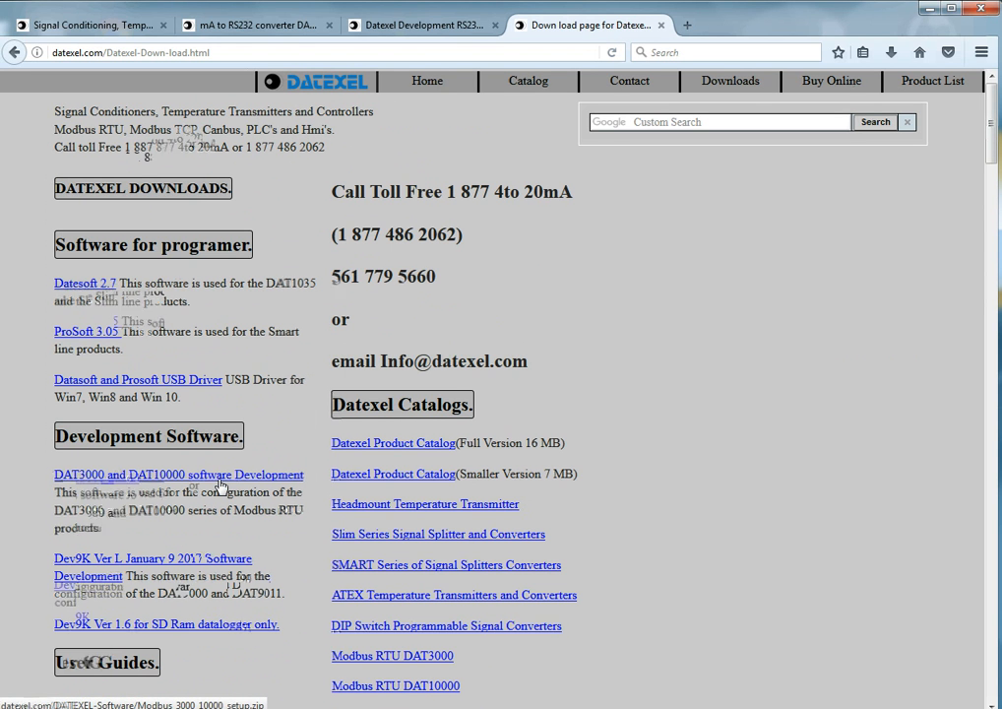
scroll("down", 3)
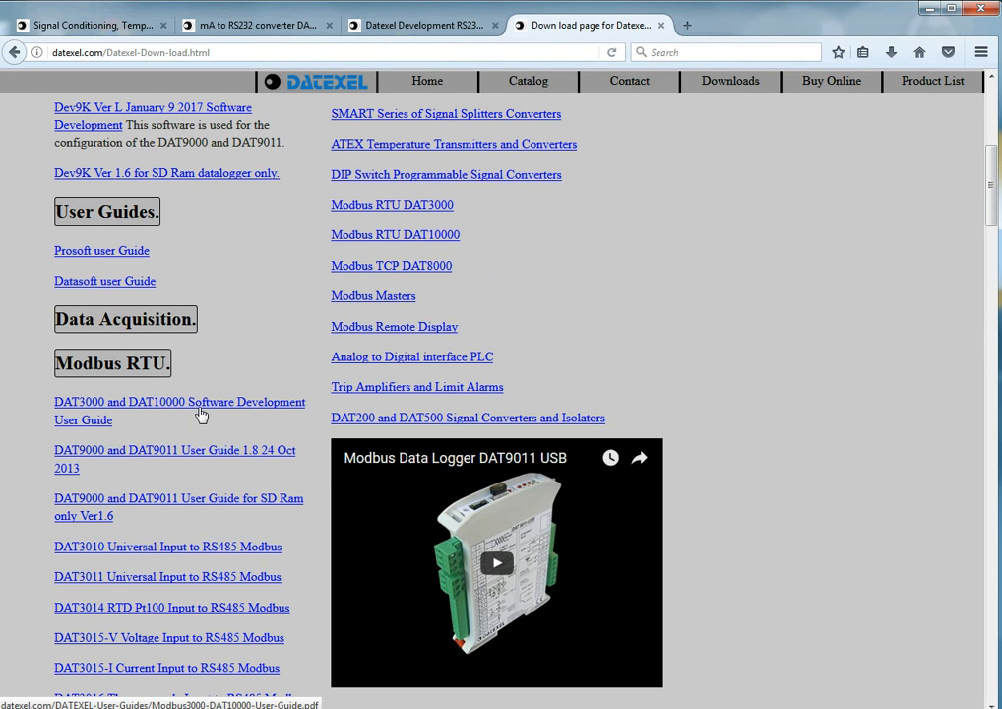
scroll("down", 3)
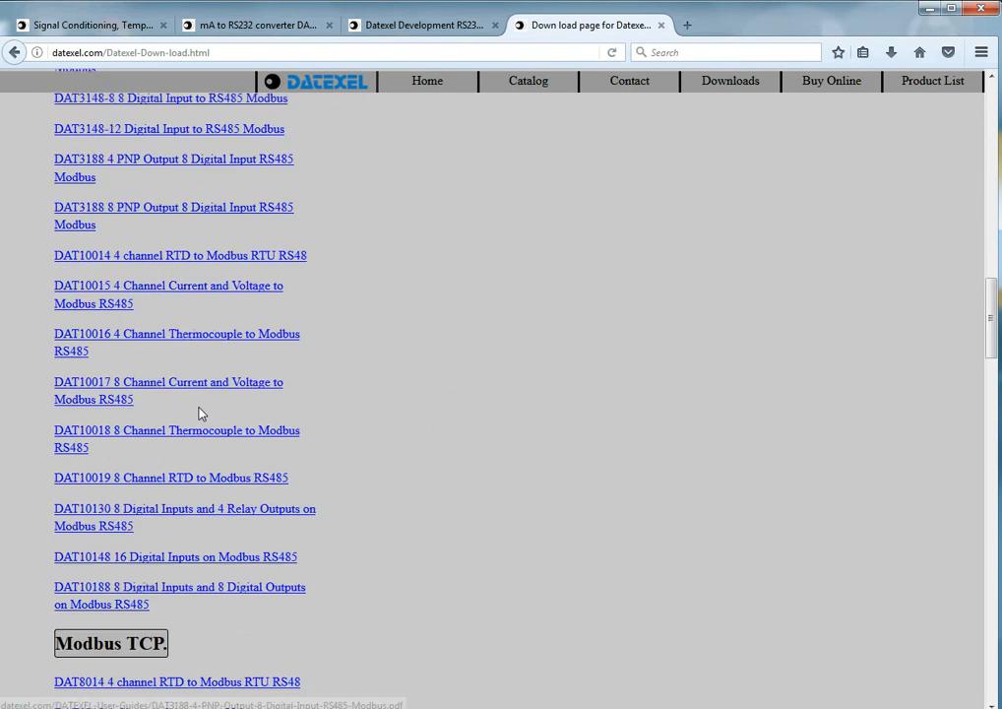
scroll("down", 3)
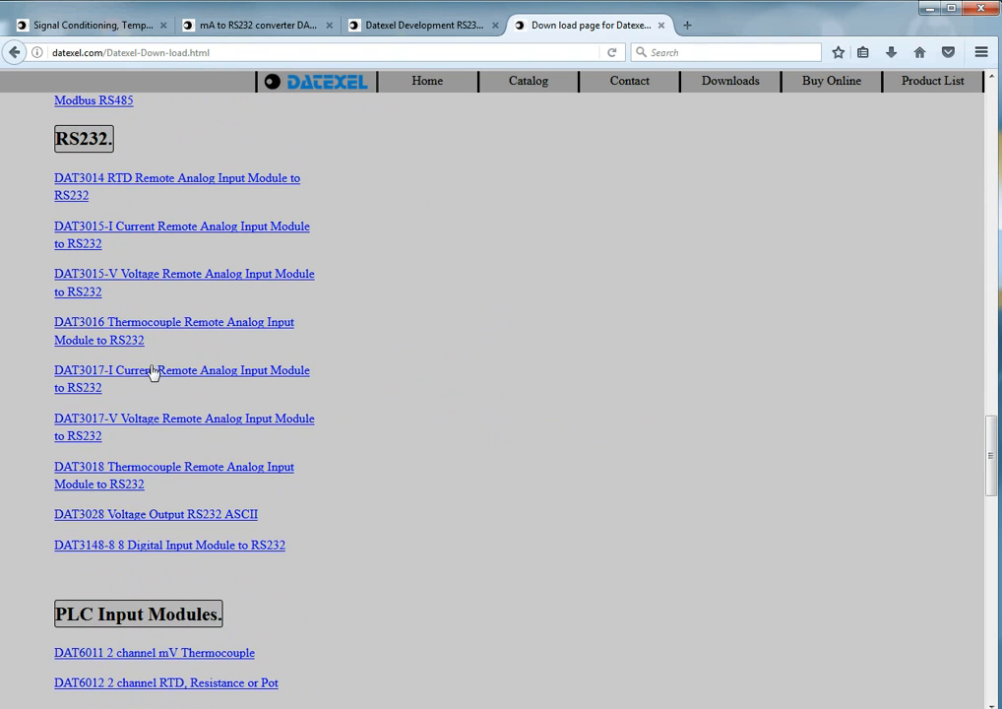
mouse_move(167, 368)
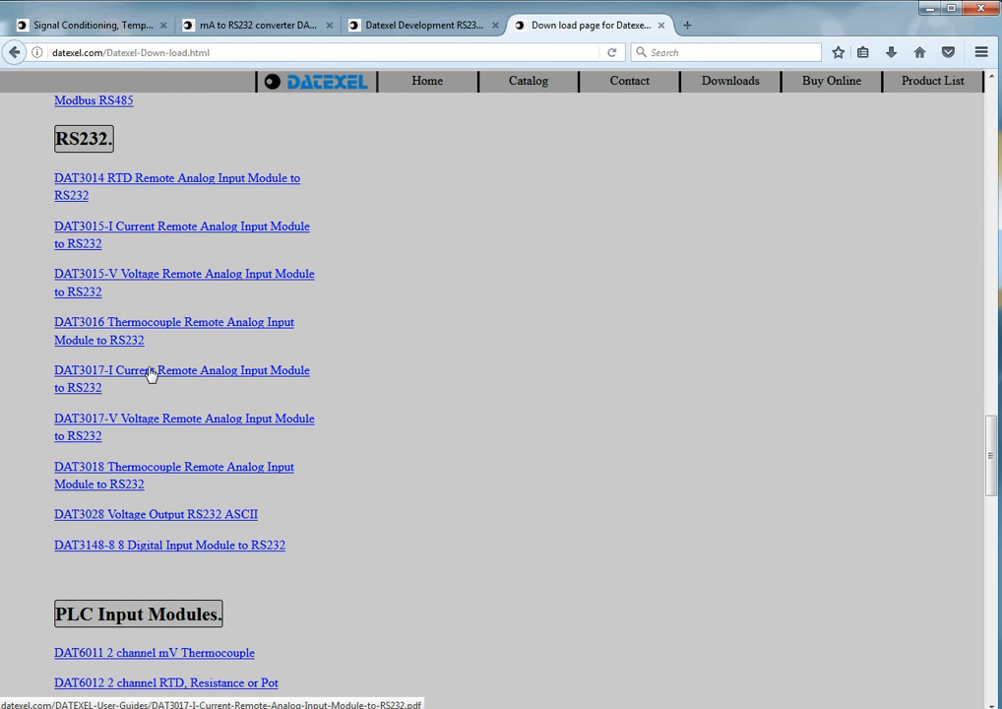
mouse_move(169, 377)
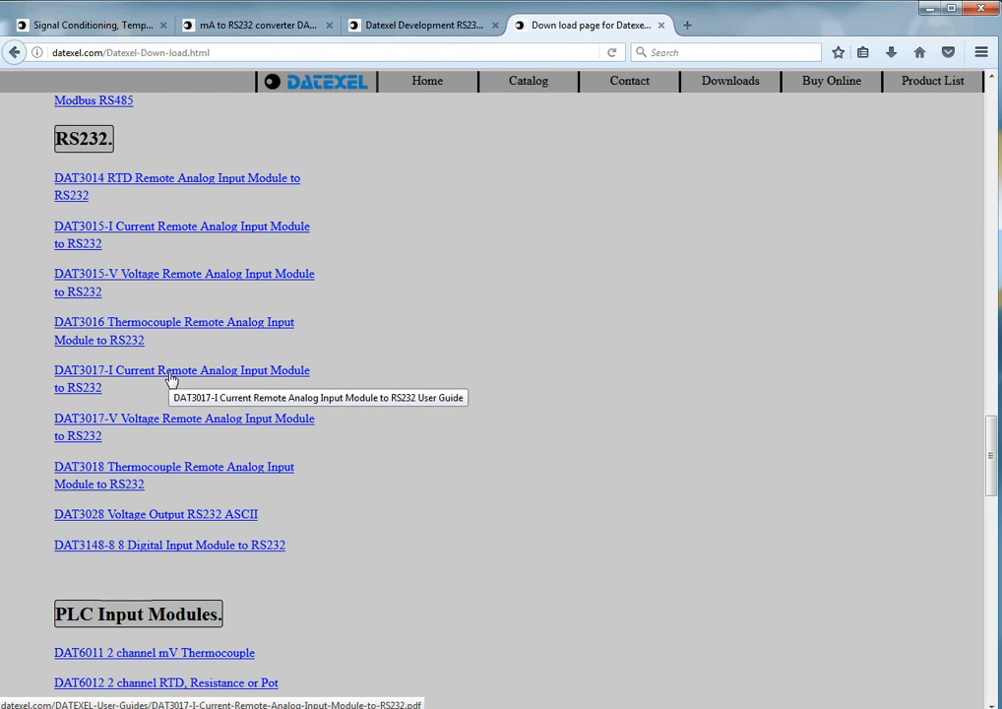
mouse_move(236, 359)
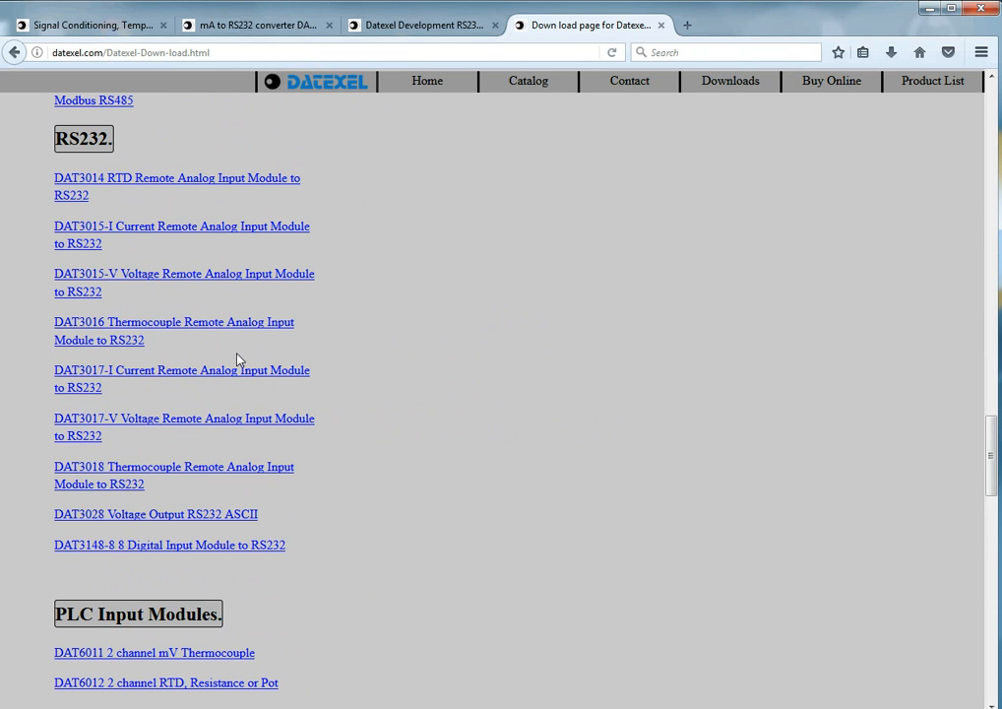
mouse_move(443, 318)
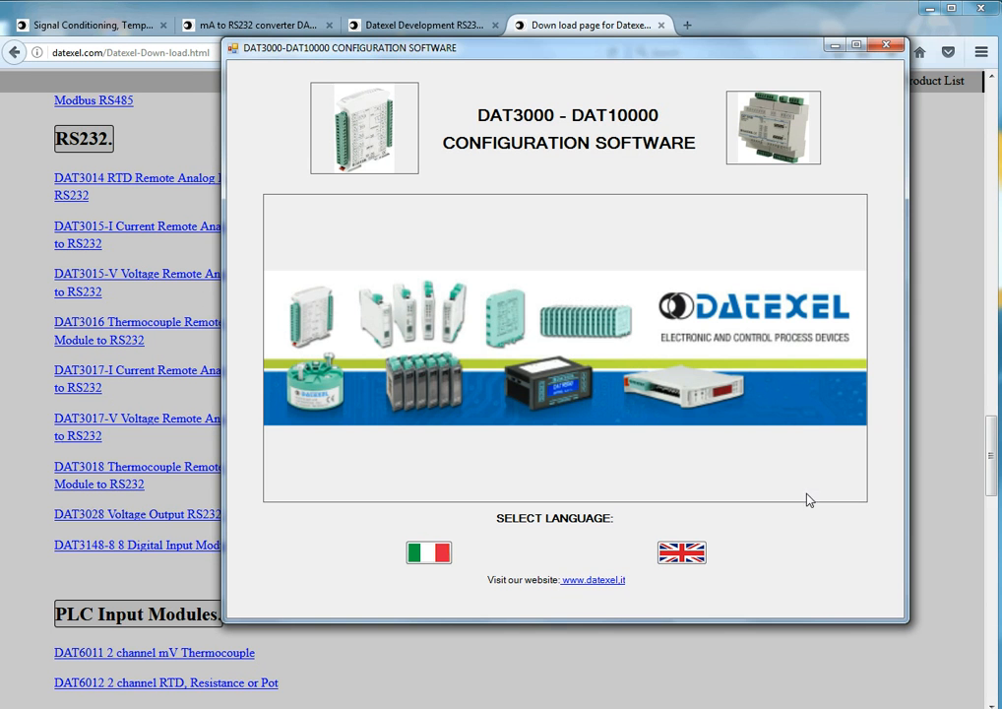
mouse_move(505, 108)
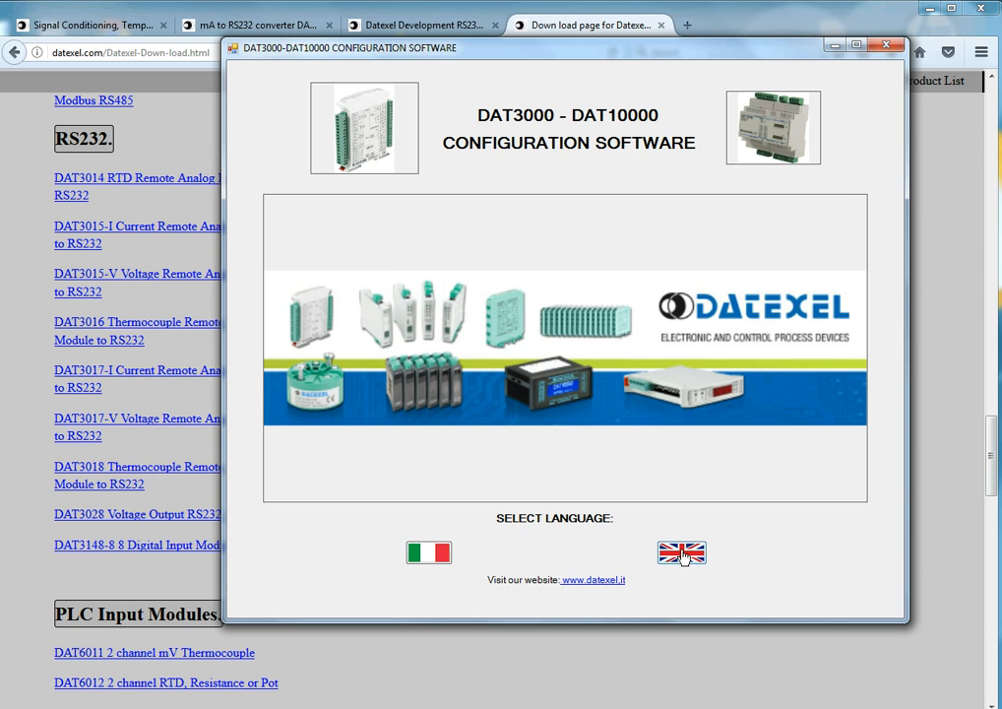
Select the British flag to run the configuration software in English
left_click(681, 553)
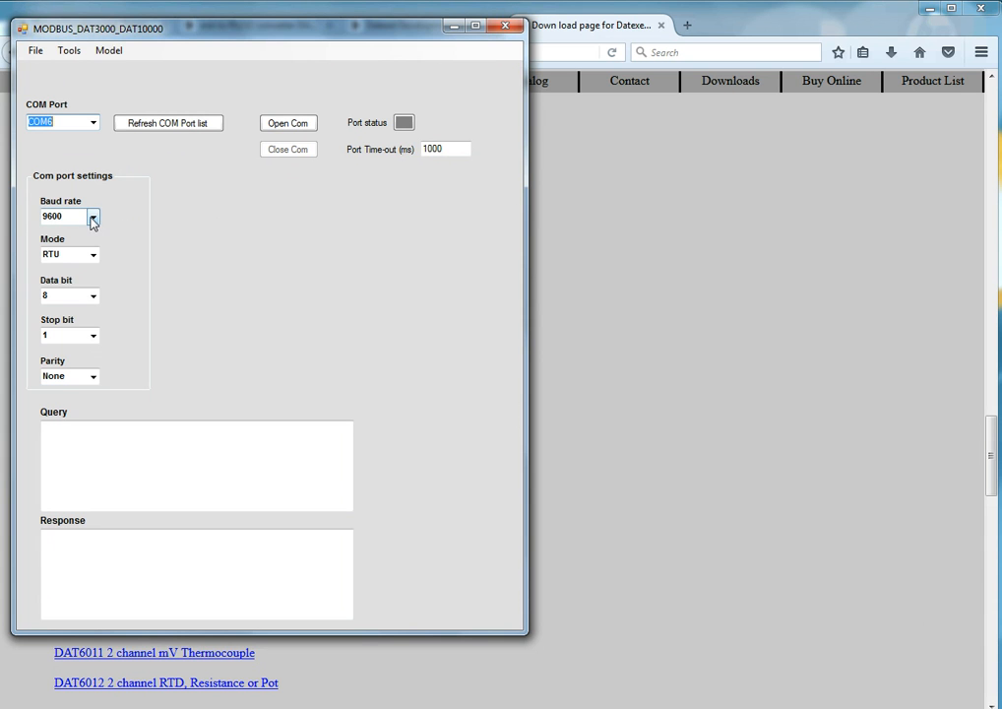
Choose 38400 from the Com port Baud rate dropdown
left_click(93, 215)
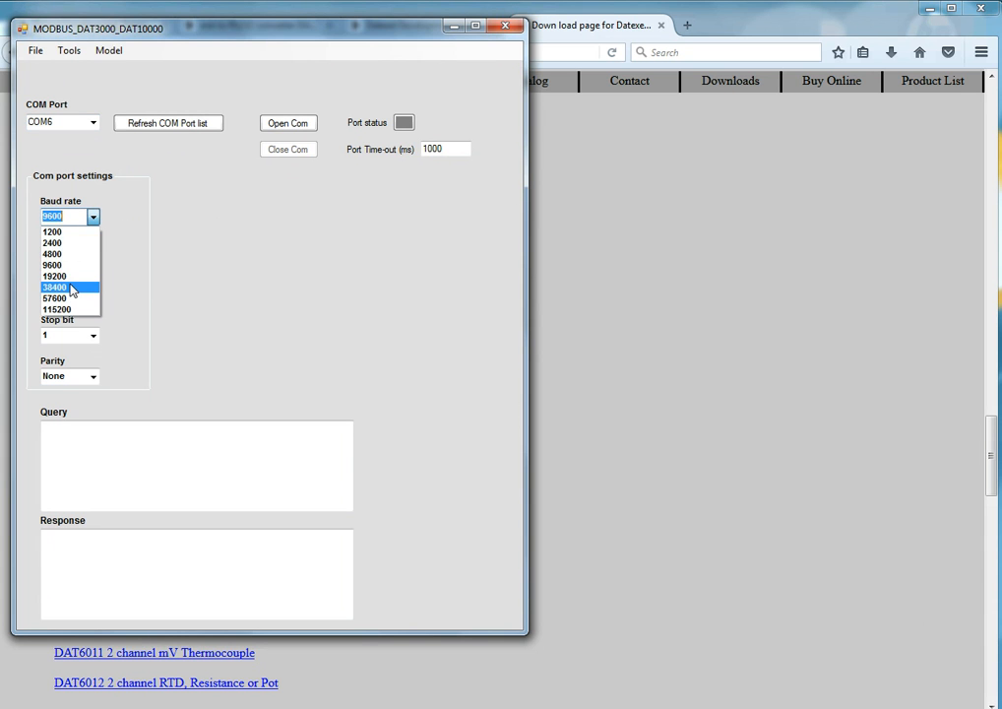
left_click(54, 287)
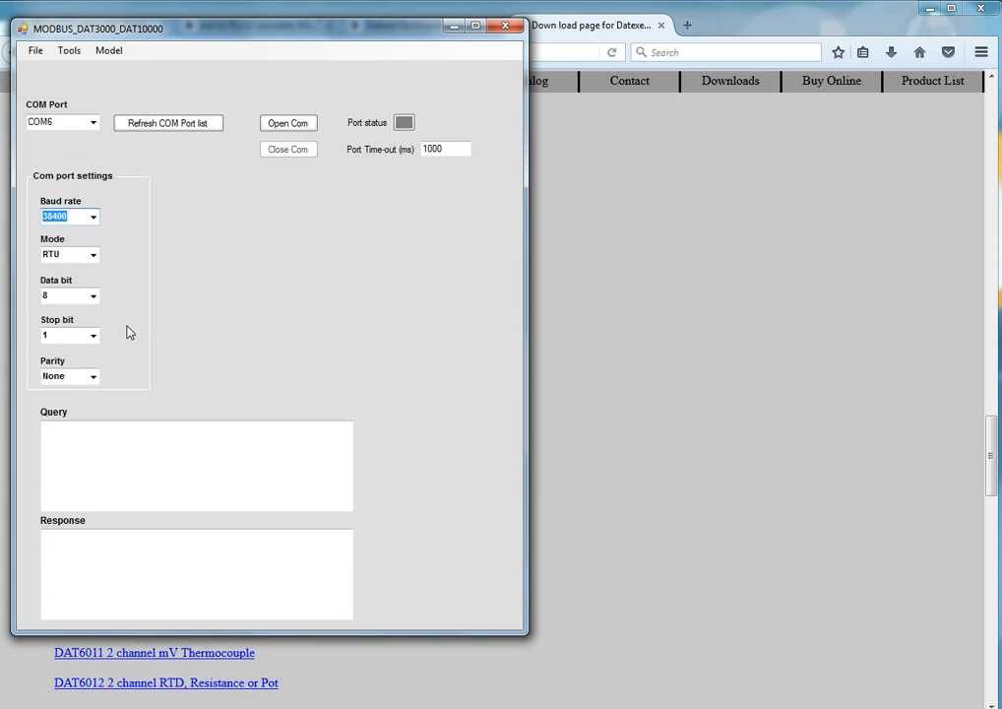
mouse_move(141, 325)
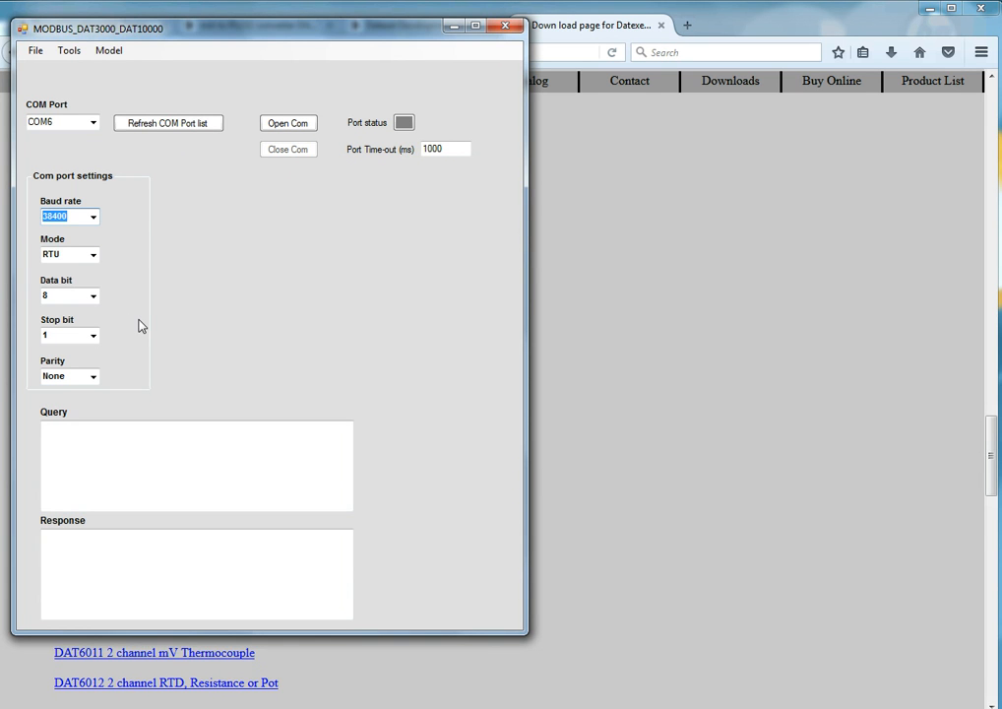
mouse_move(133, 322)
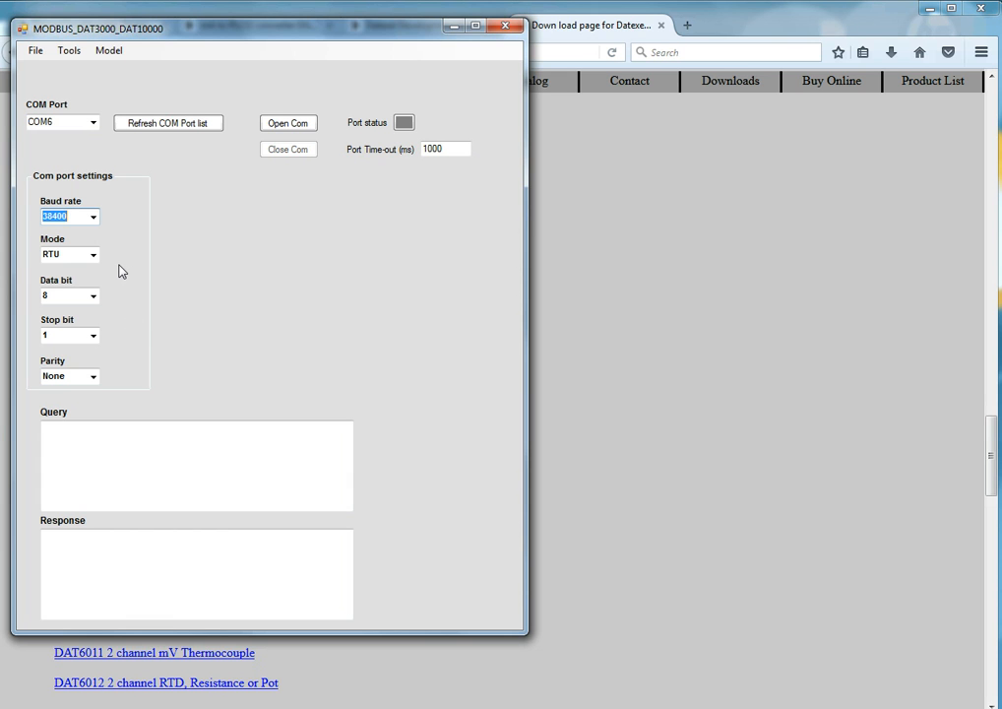
mouse_move(194, 250)
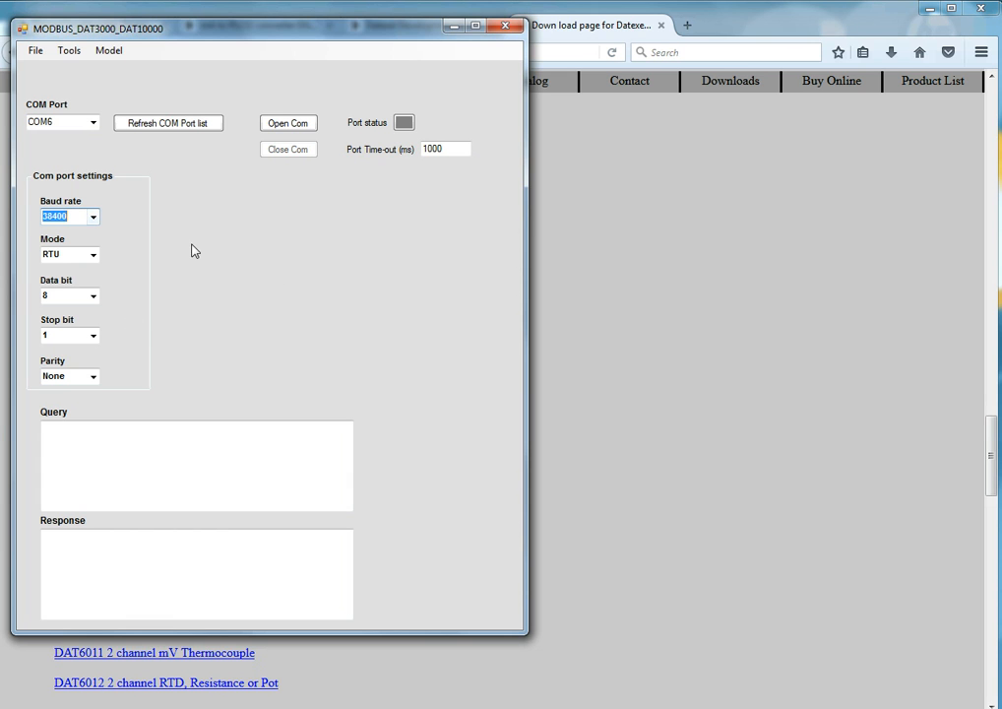
mouse_move(180, 309)
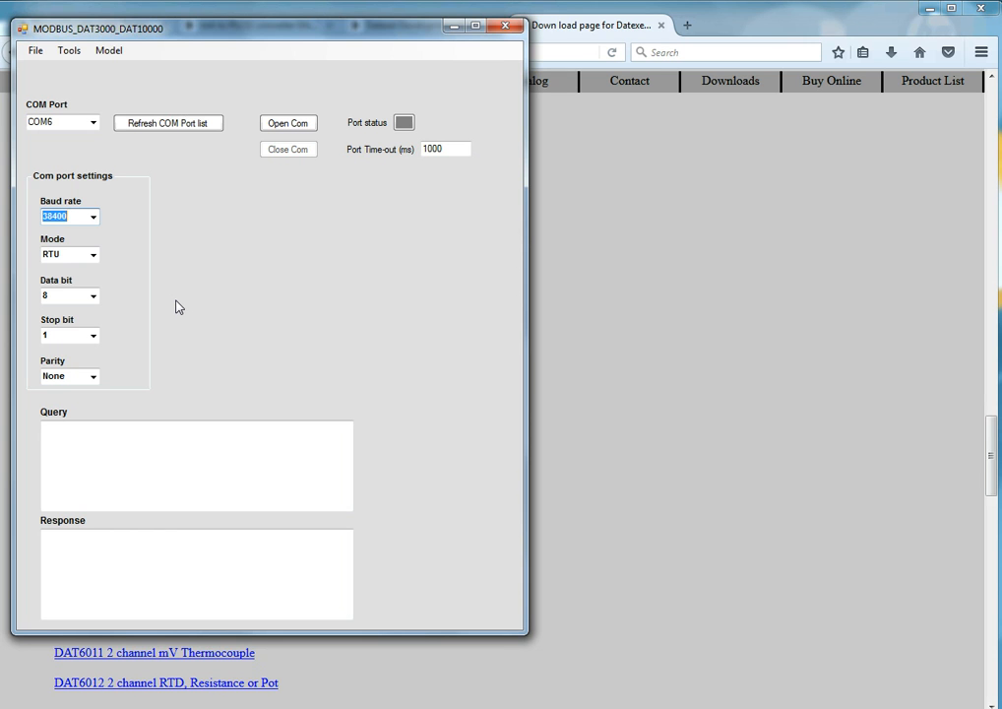
mouse_move(244, 214)
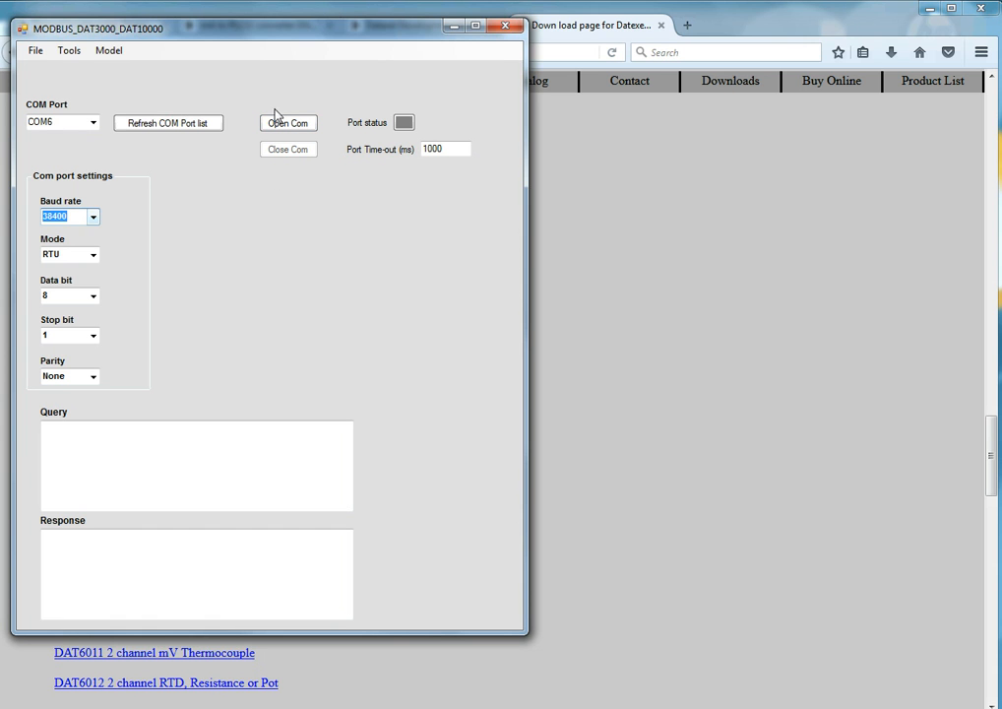
Open COM6 and pick DAT3017-I from the Model menu
left_click(289, 123)
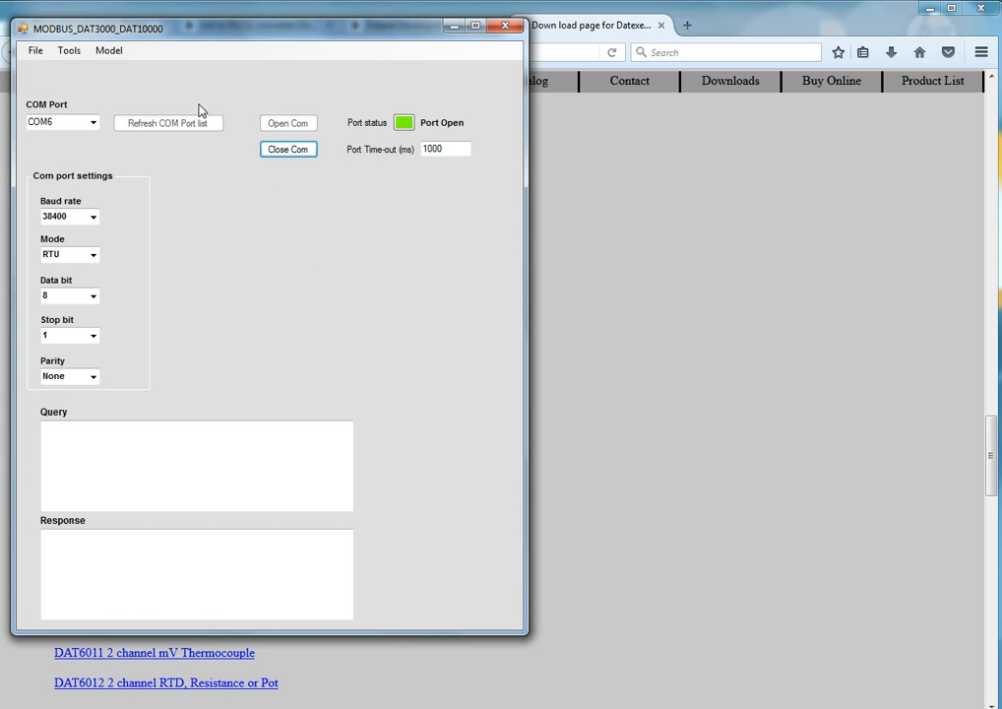
left_click(108, 51)
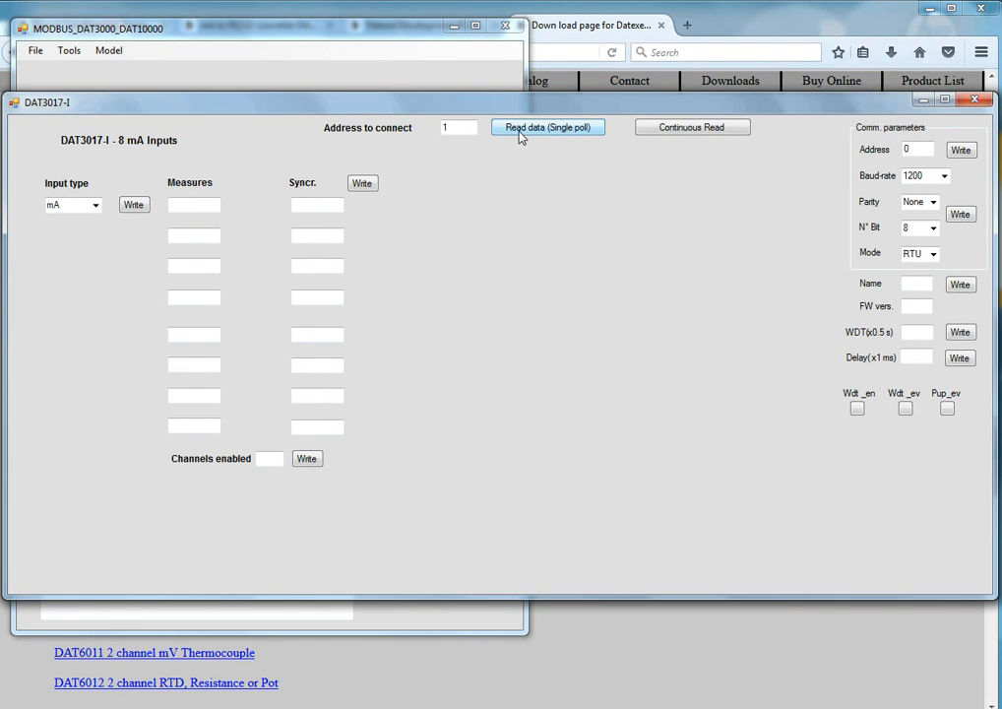
Poll the DAT3017-I once with Read data, then start Continuous Read
left_click(548, 127)
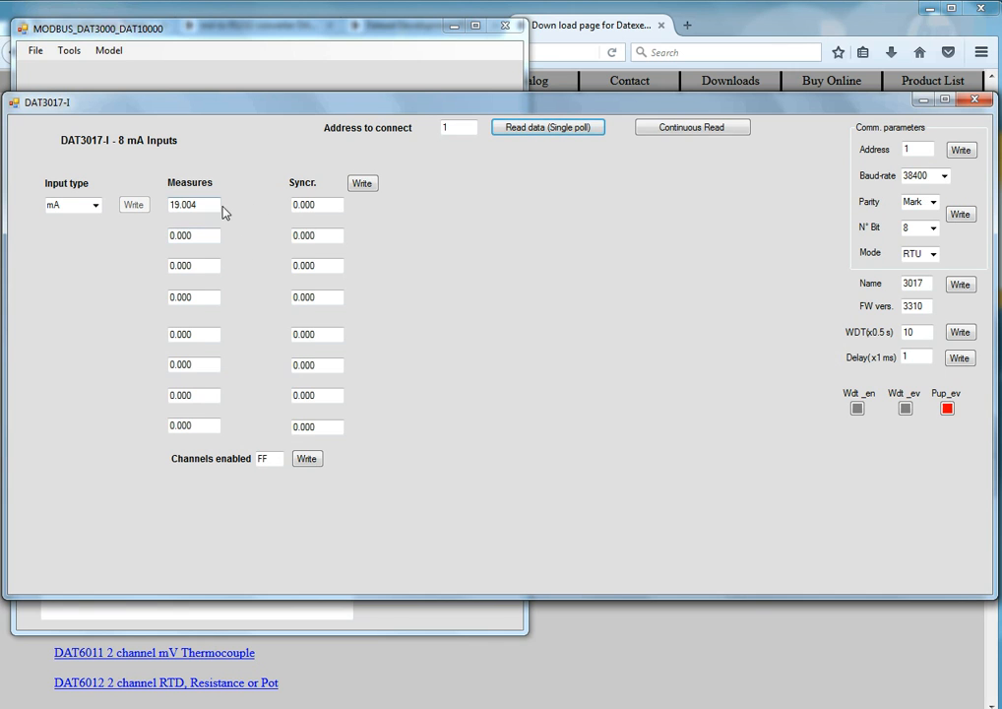
left_click(692, 127)
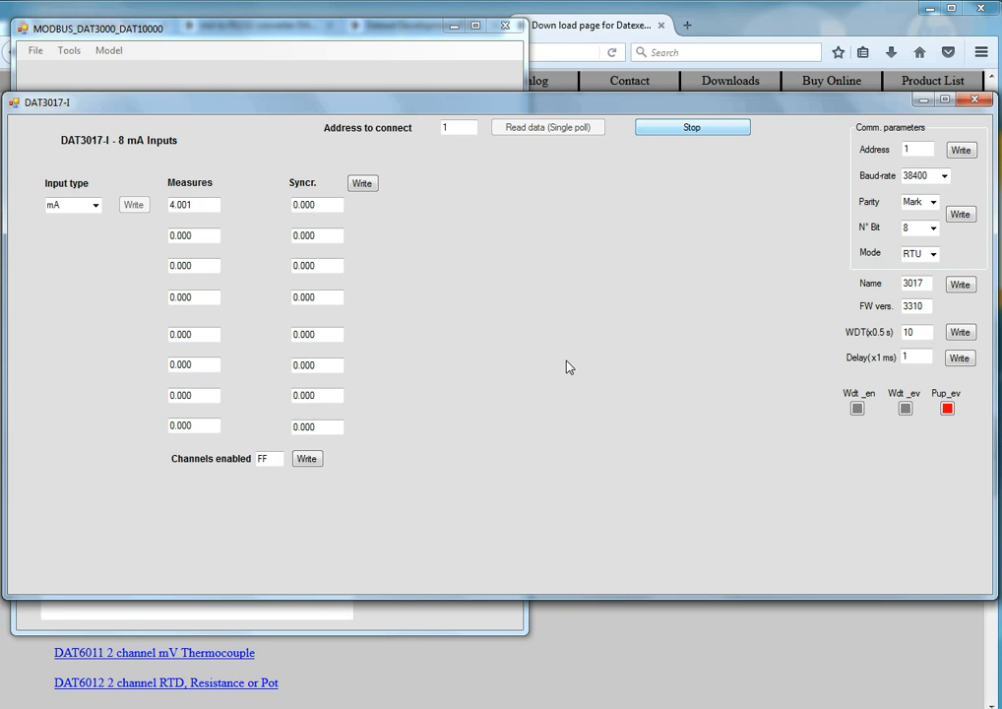
mouse_move(942, 132)
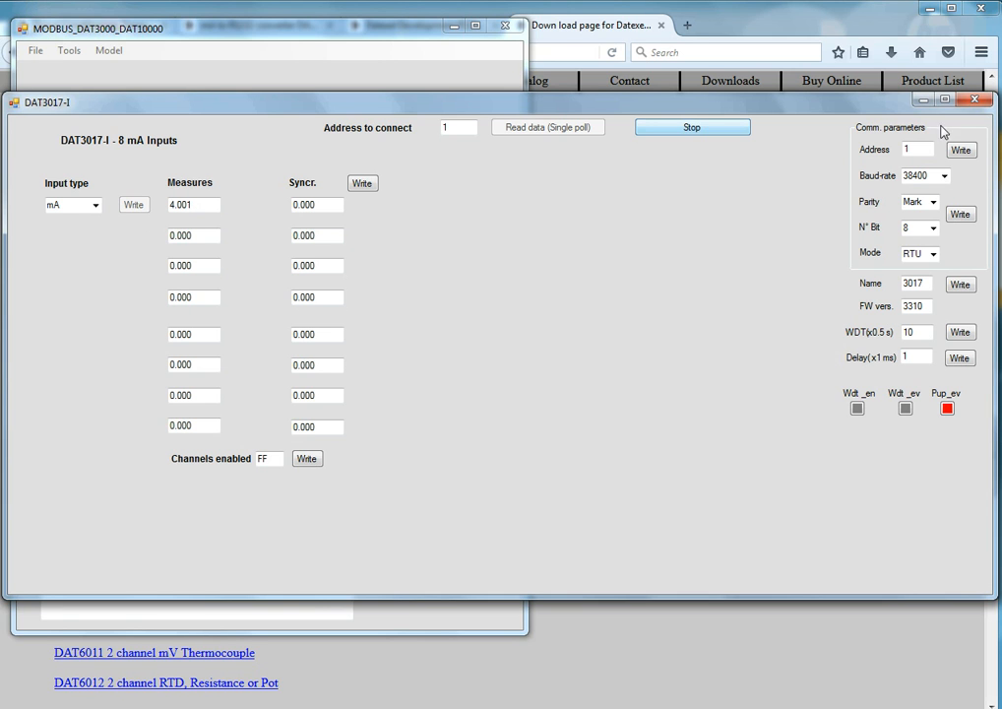
mouse_move(940, 148)
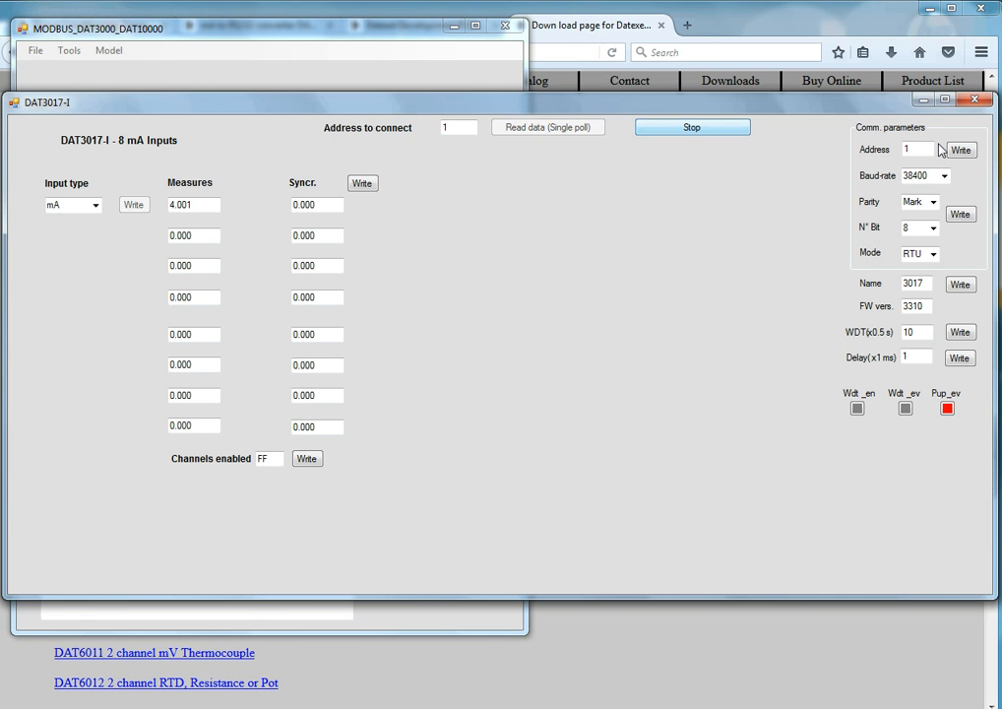
mouse_move(946, 160)
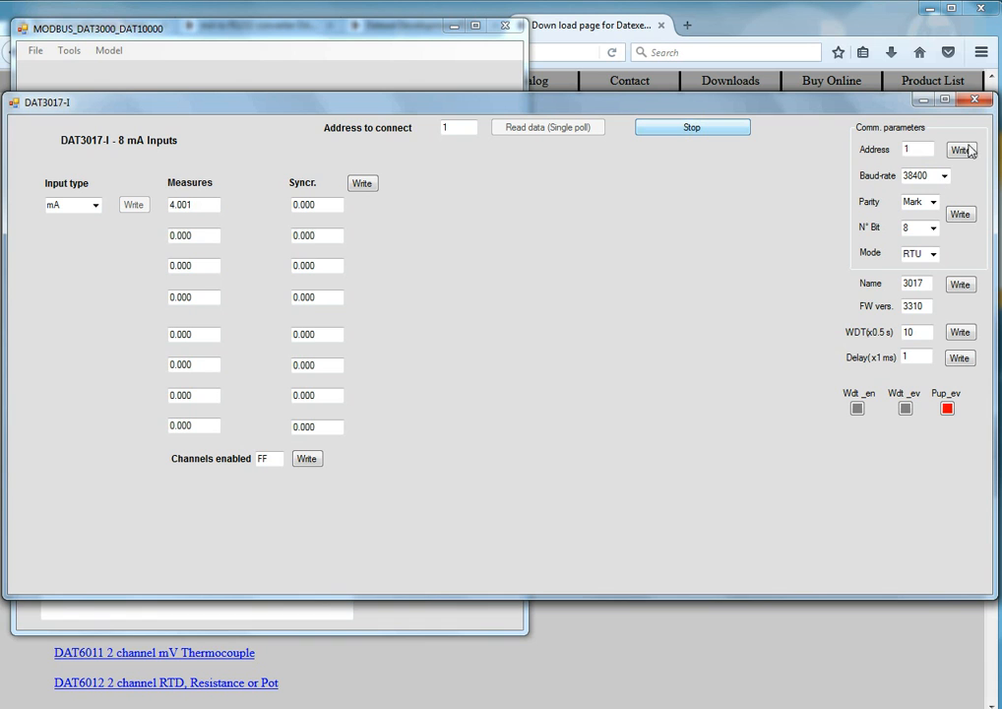
mouse_move(671, 277)
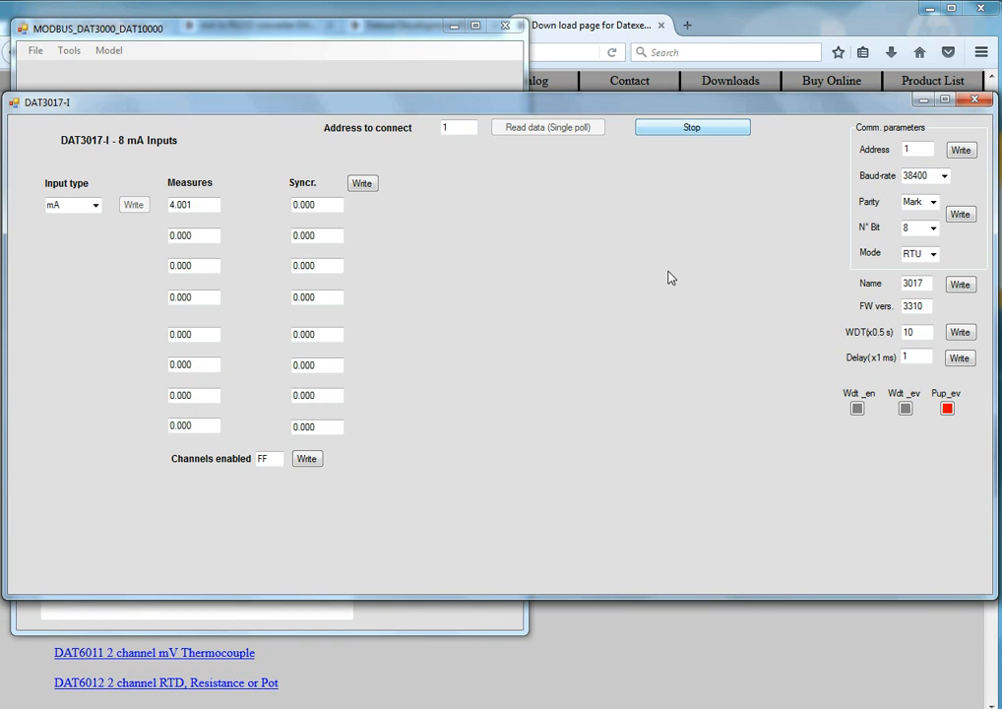
mouse_move(511, 278)
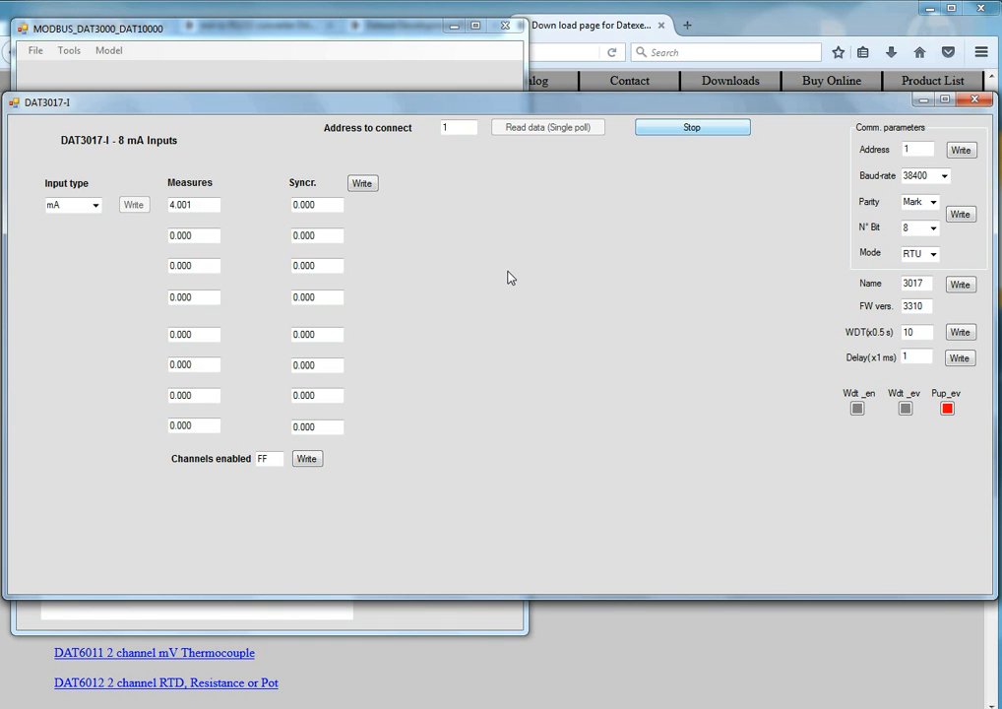
mouse_move(204, 344)
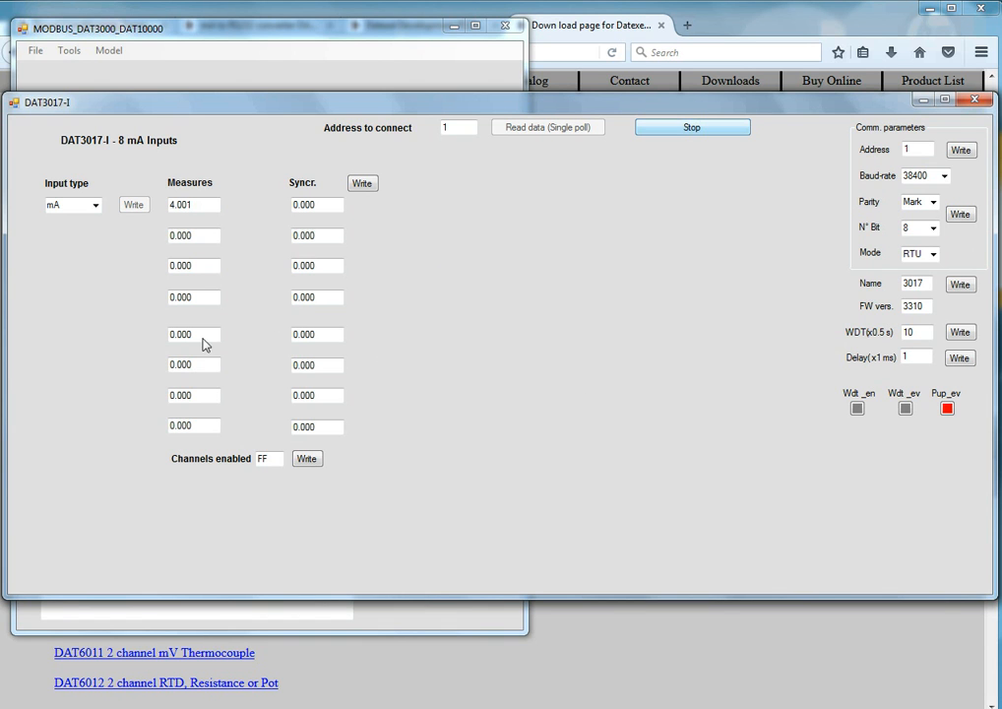
mouse_move(438, 332)
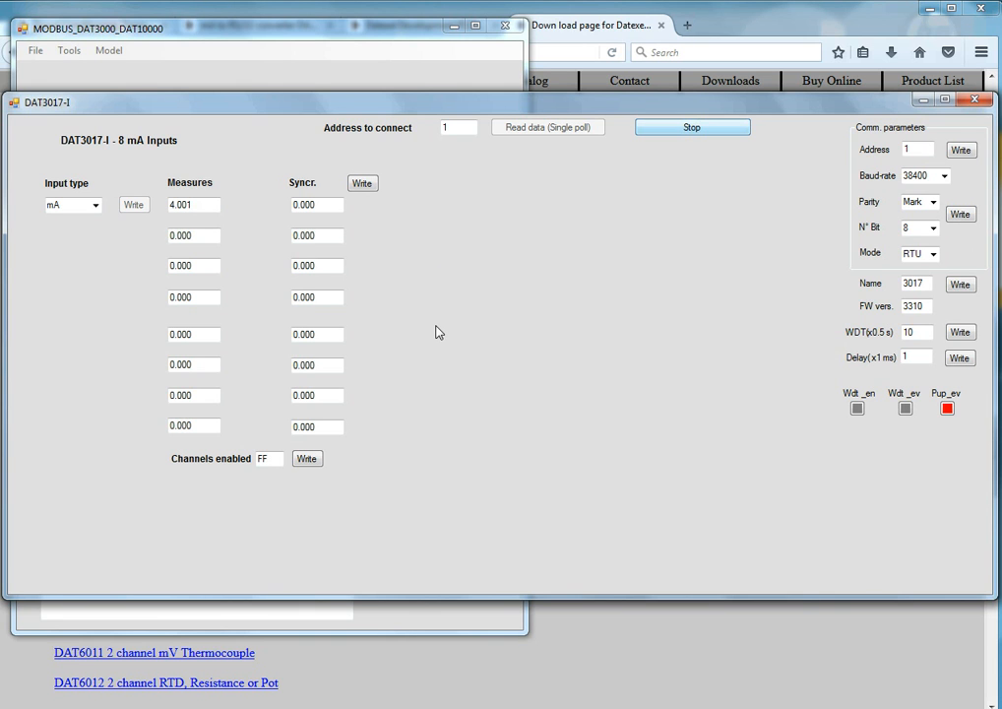
mouse_move(581, 289)
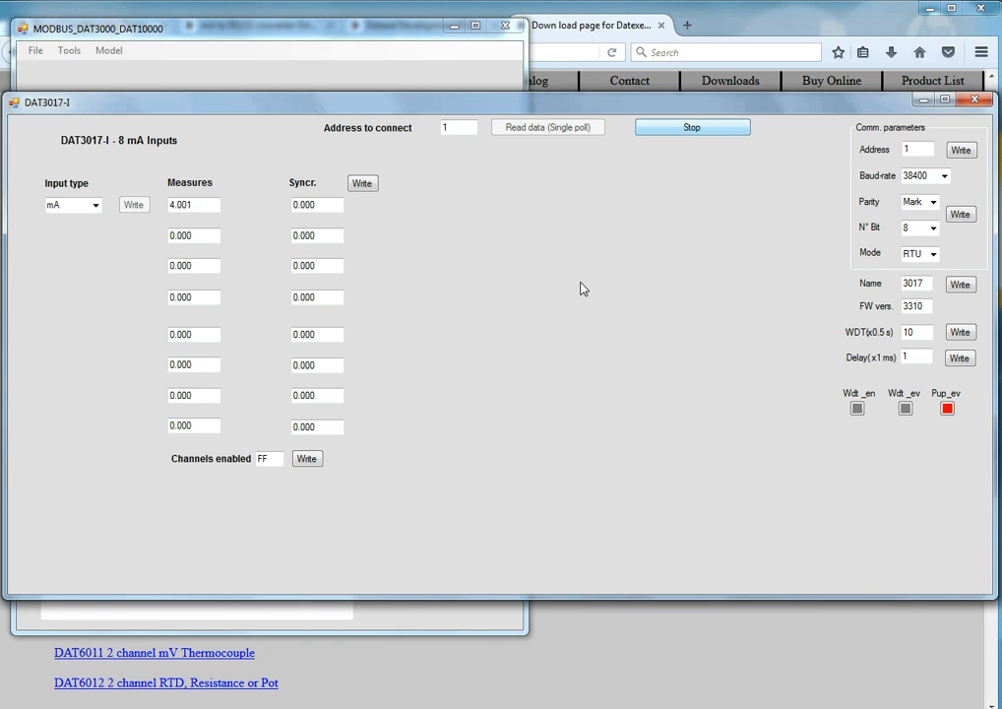